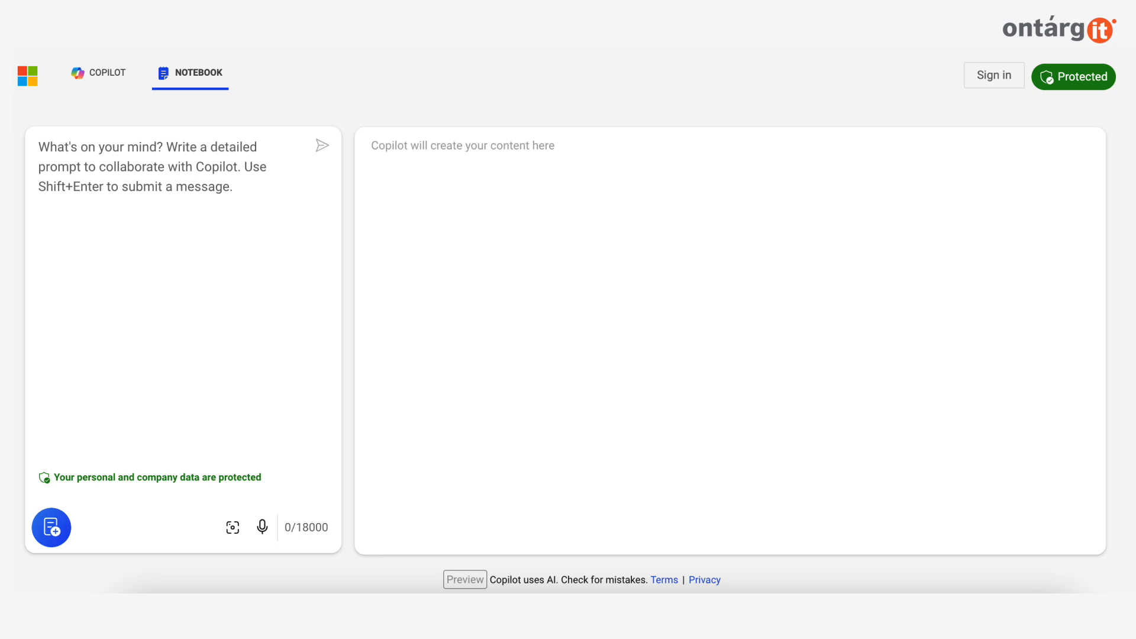
click(95, 73)
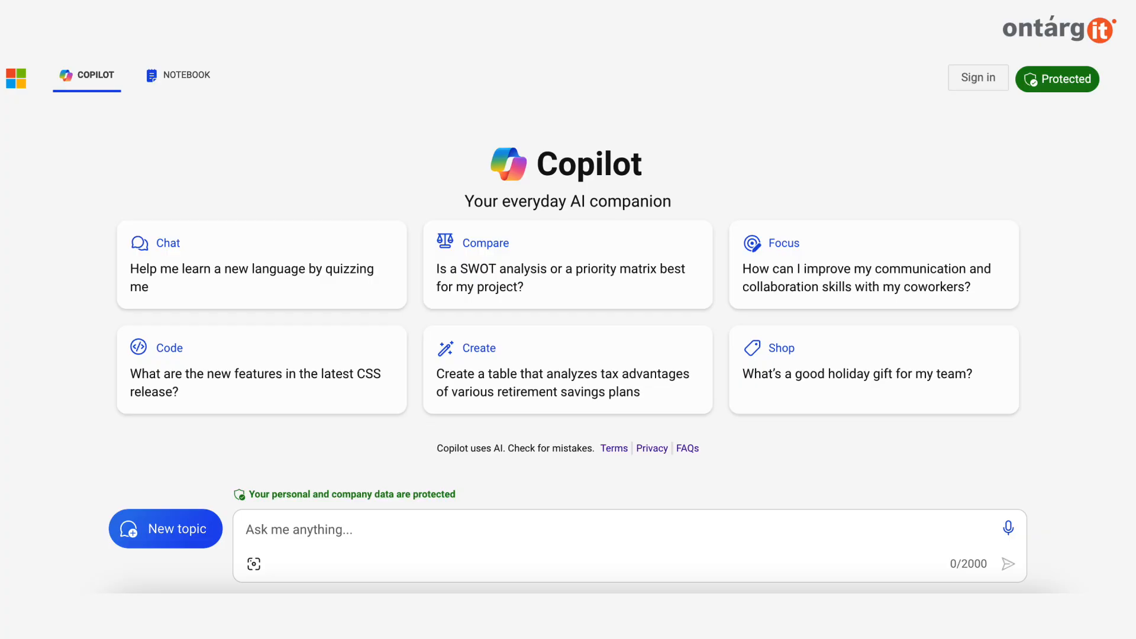
click(191, 74)
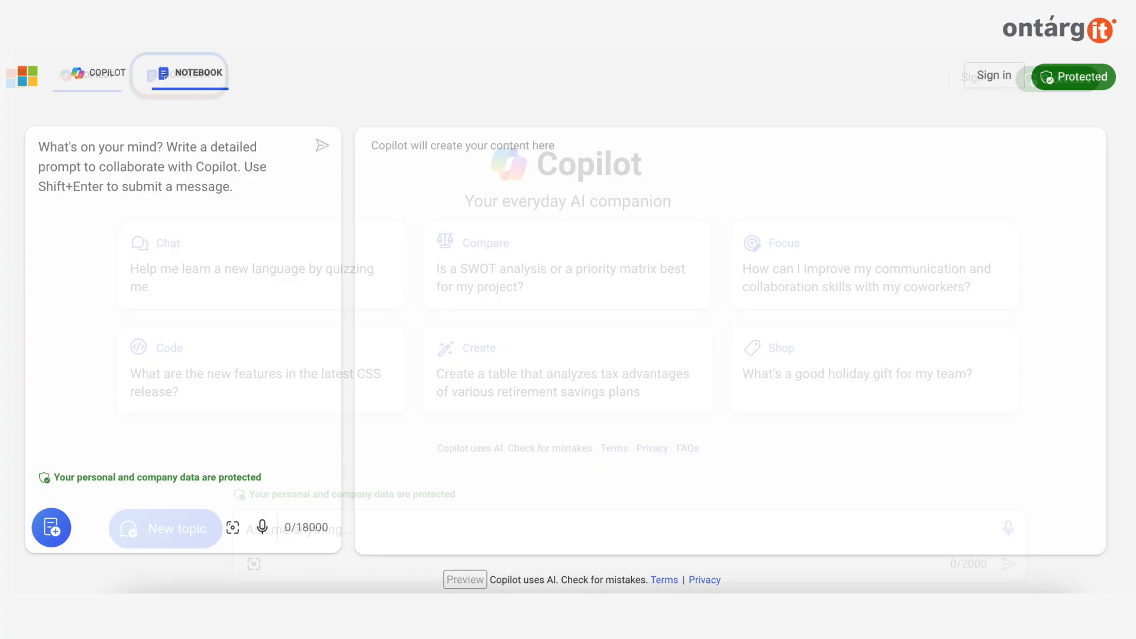